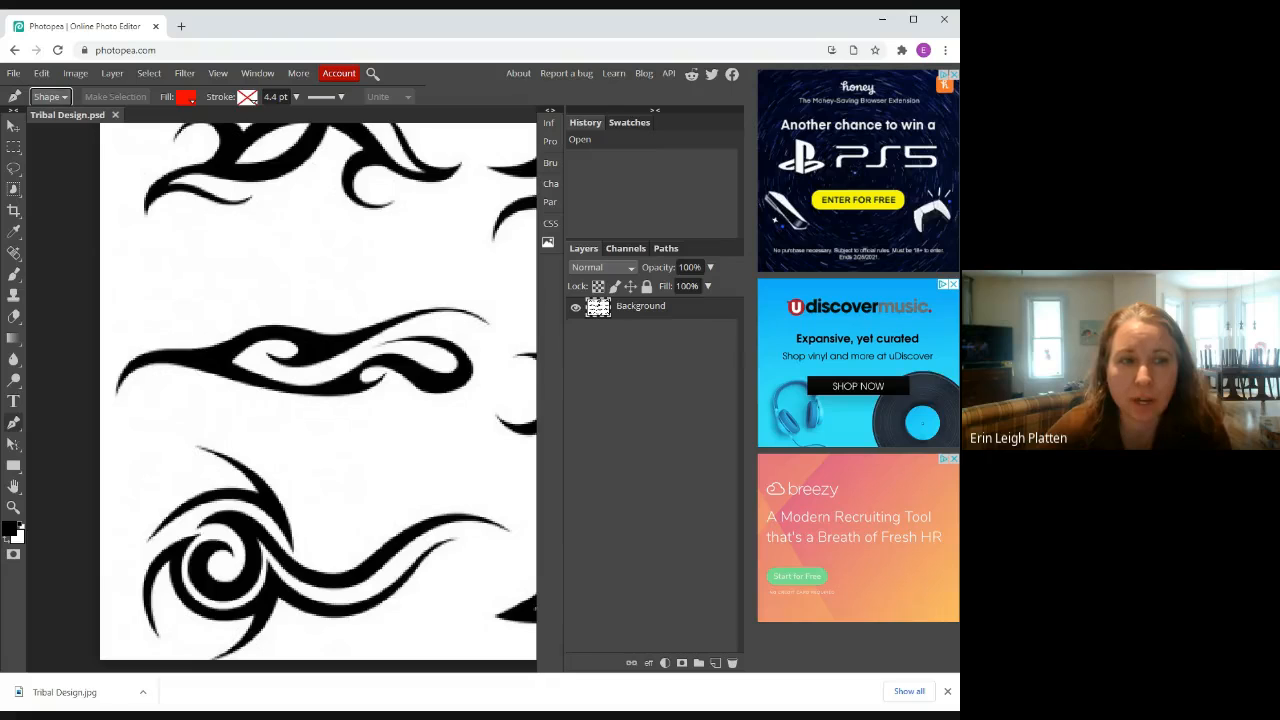
# Give new shapes no fill and a pure red (ff0000) stroke.
pyautogui.click(186, 96)
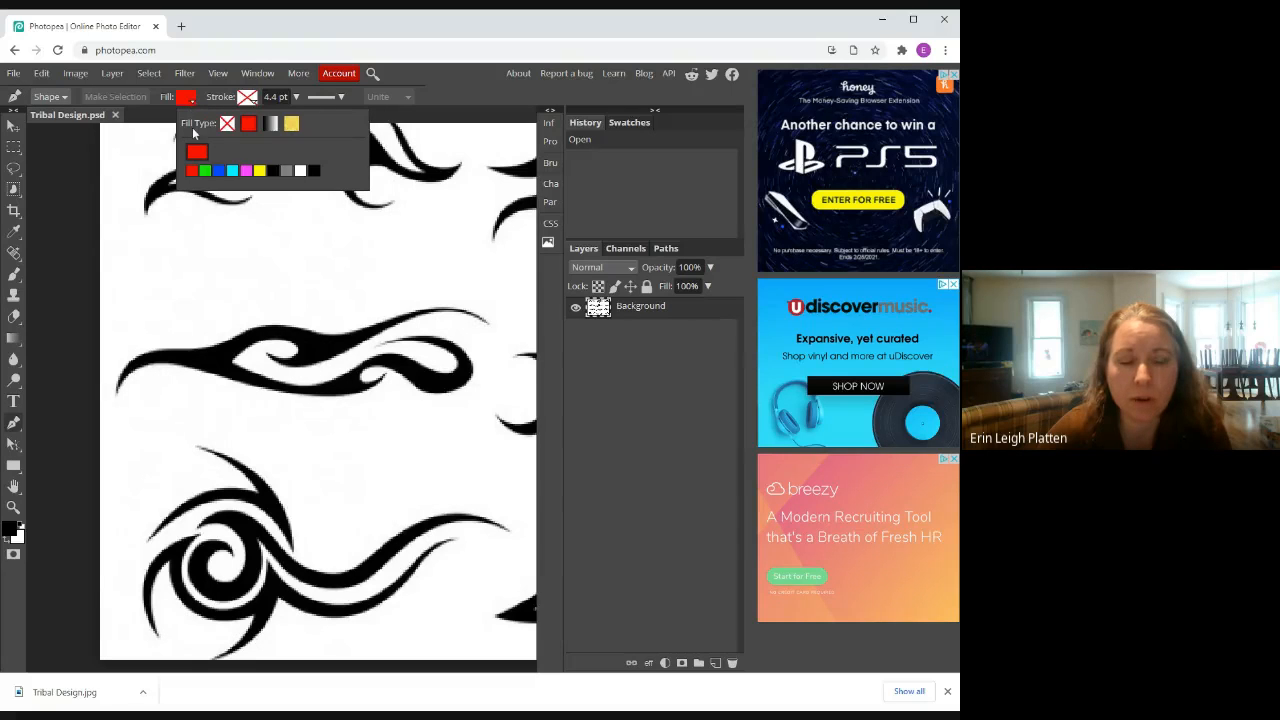
pyautogui.click(227, 123)
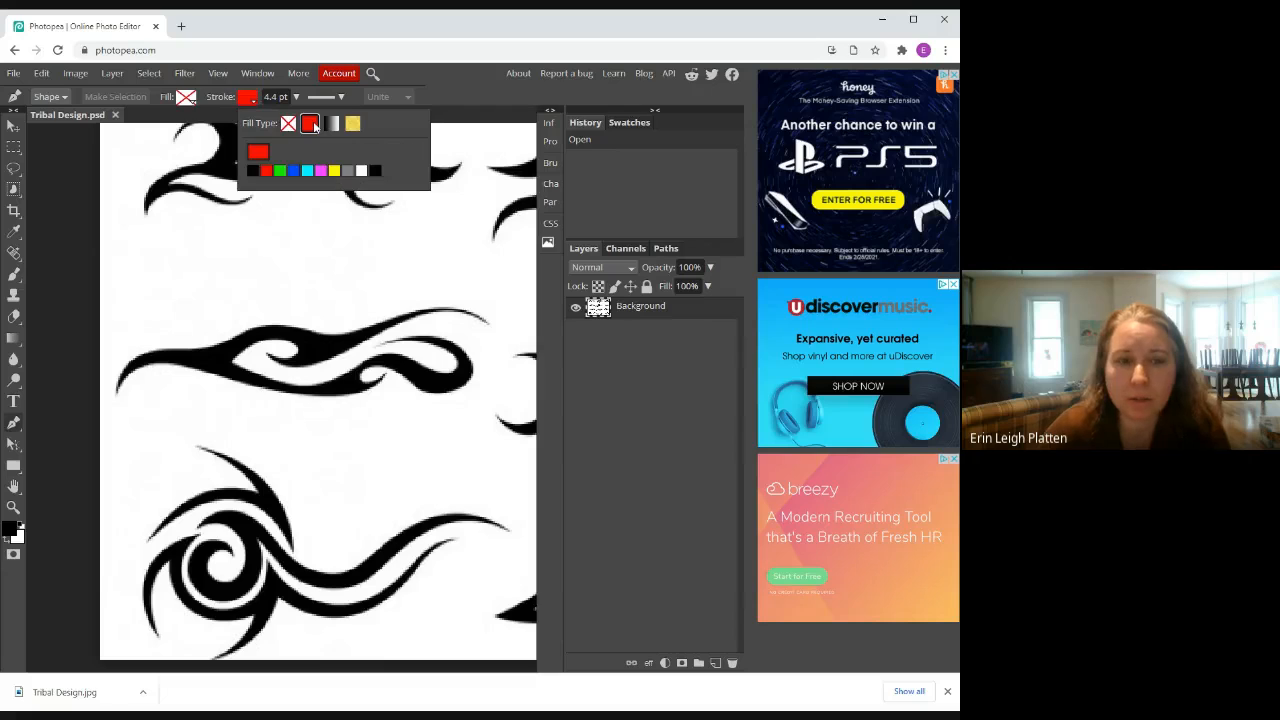
pyautogui.click(310, 123)
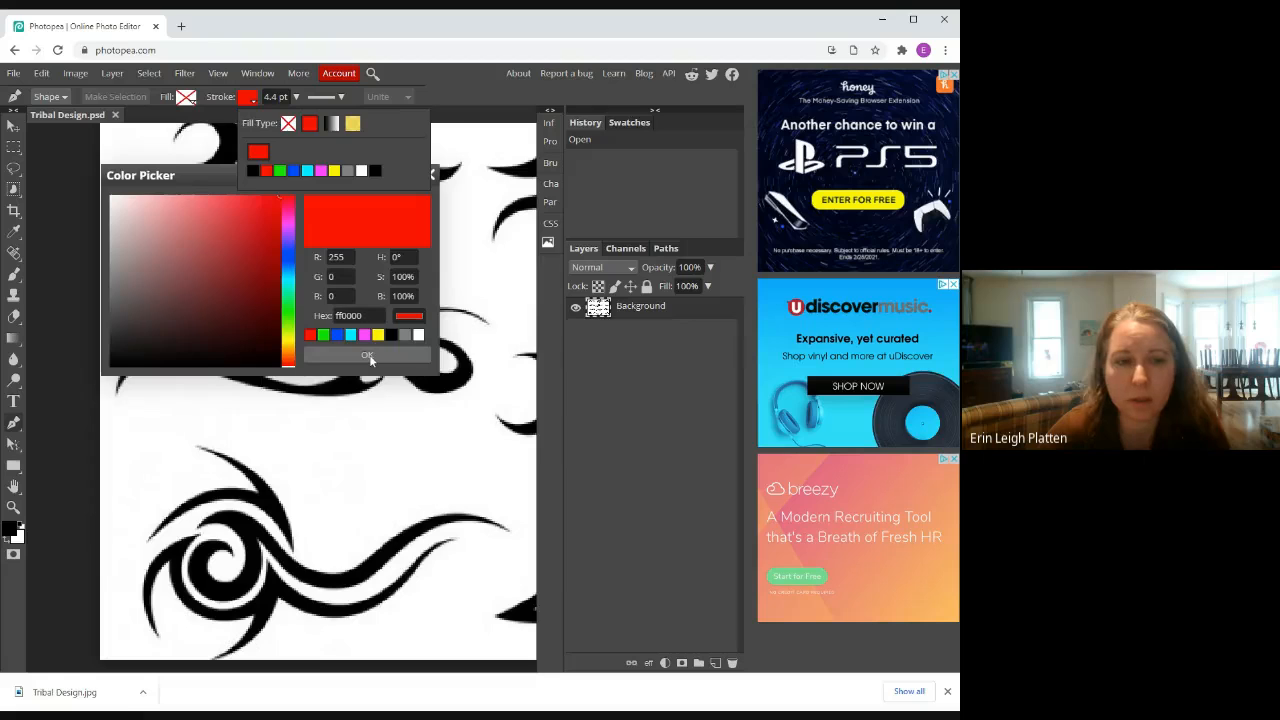
pyautogui.click(367, 355)
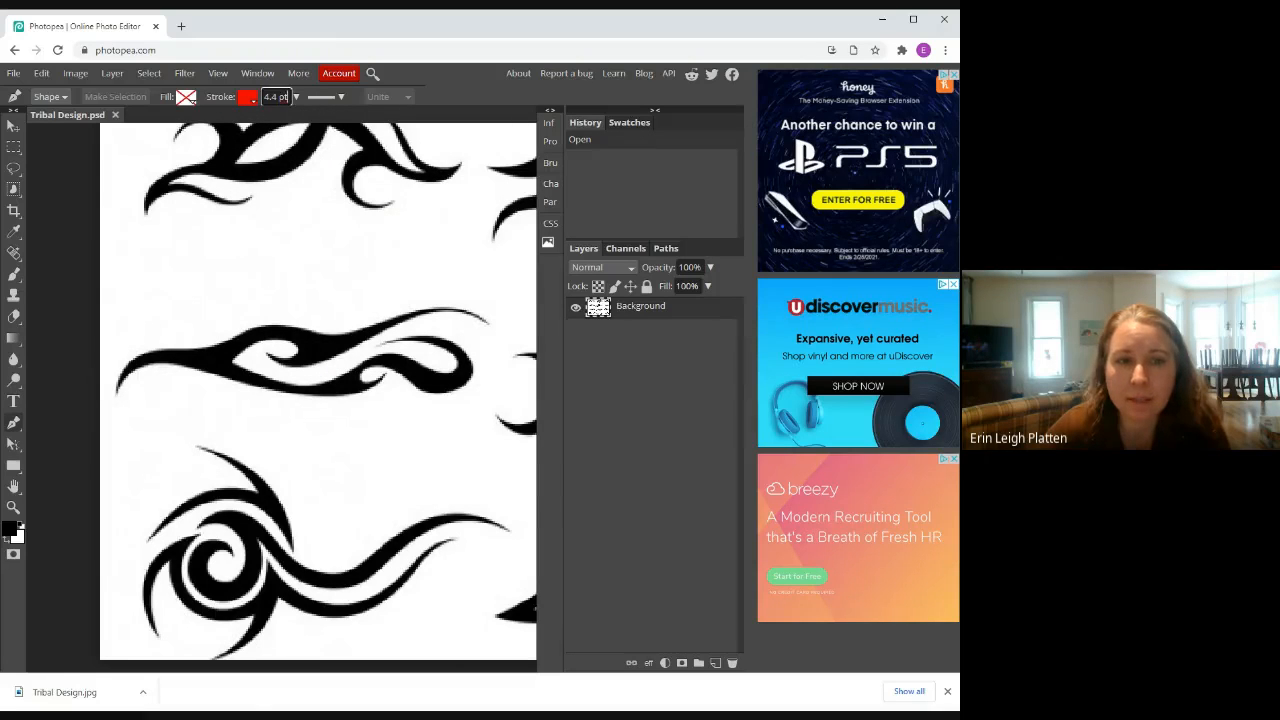
# Set the stroke width to 2.0 pt with round caps and round corners.
pyautogui.write('2.0')
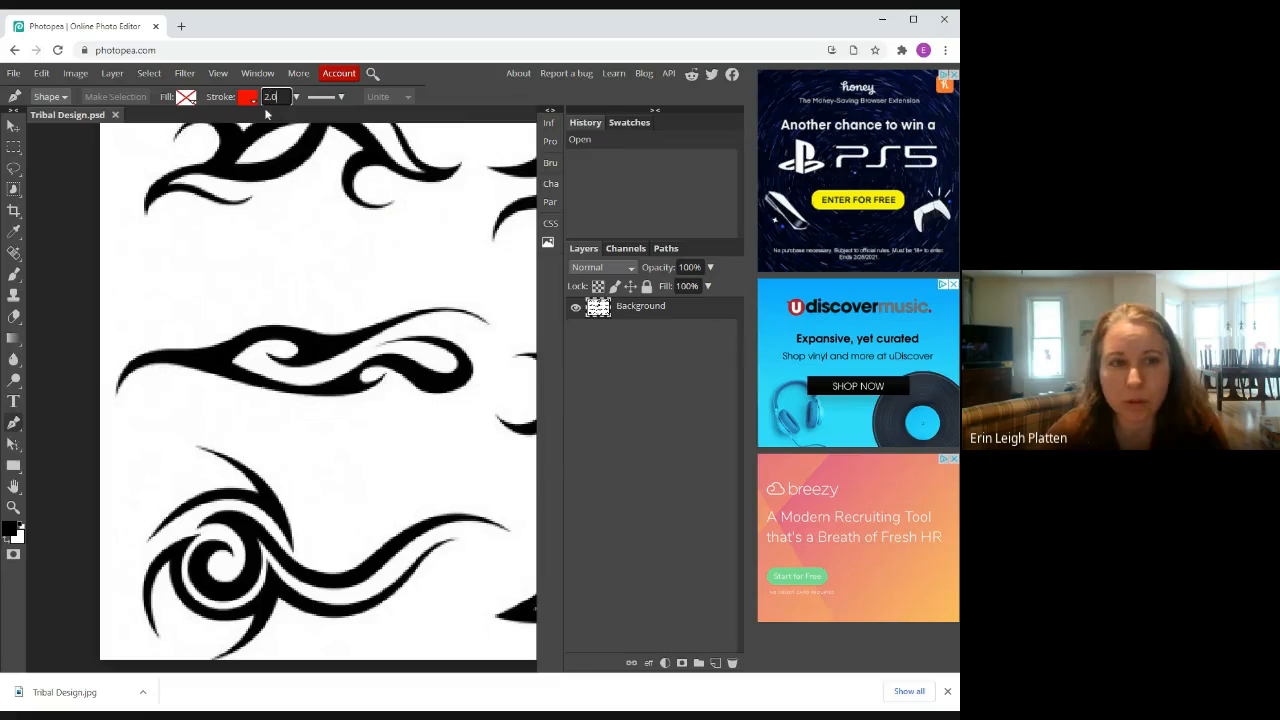
pyautogui.click(342, 96)
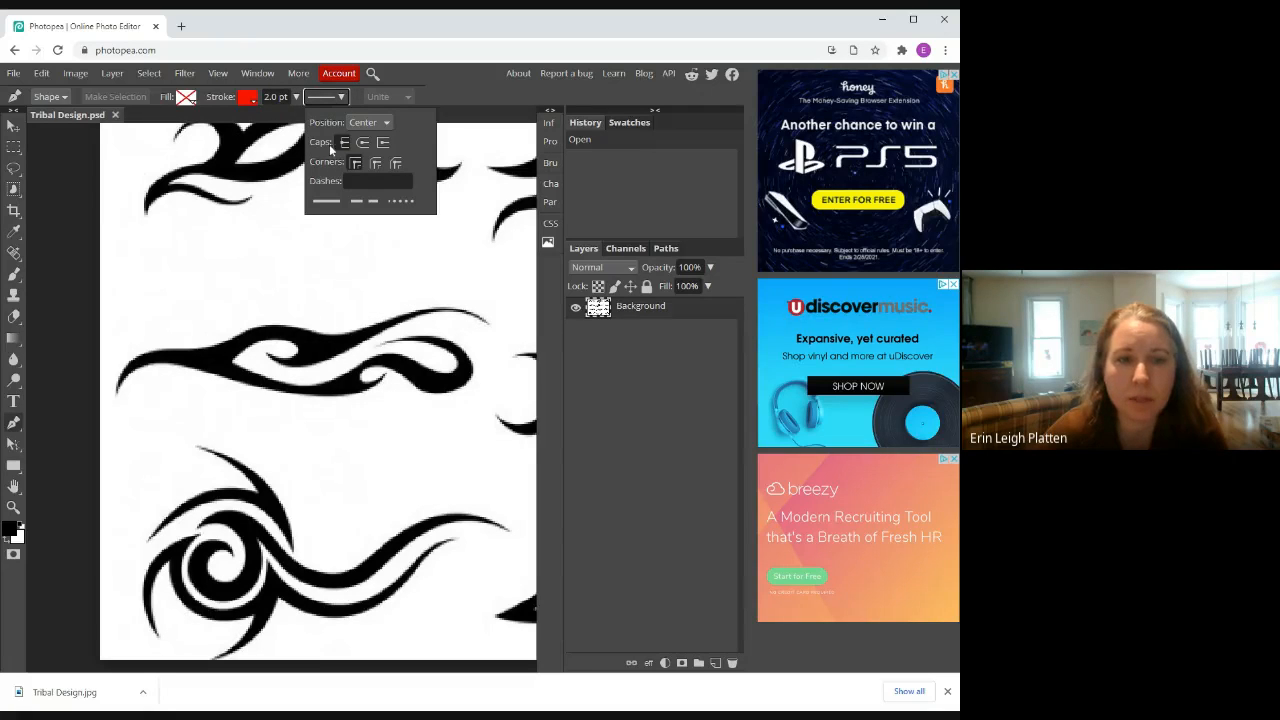
pyautogui.click(363, 142)
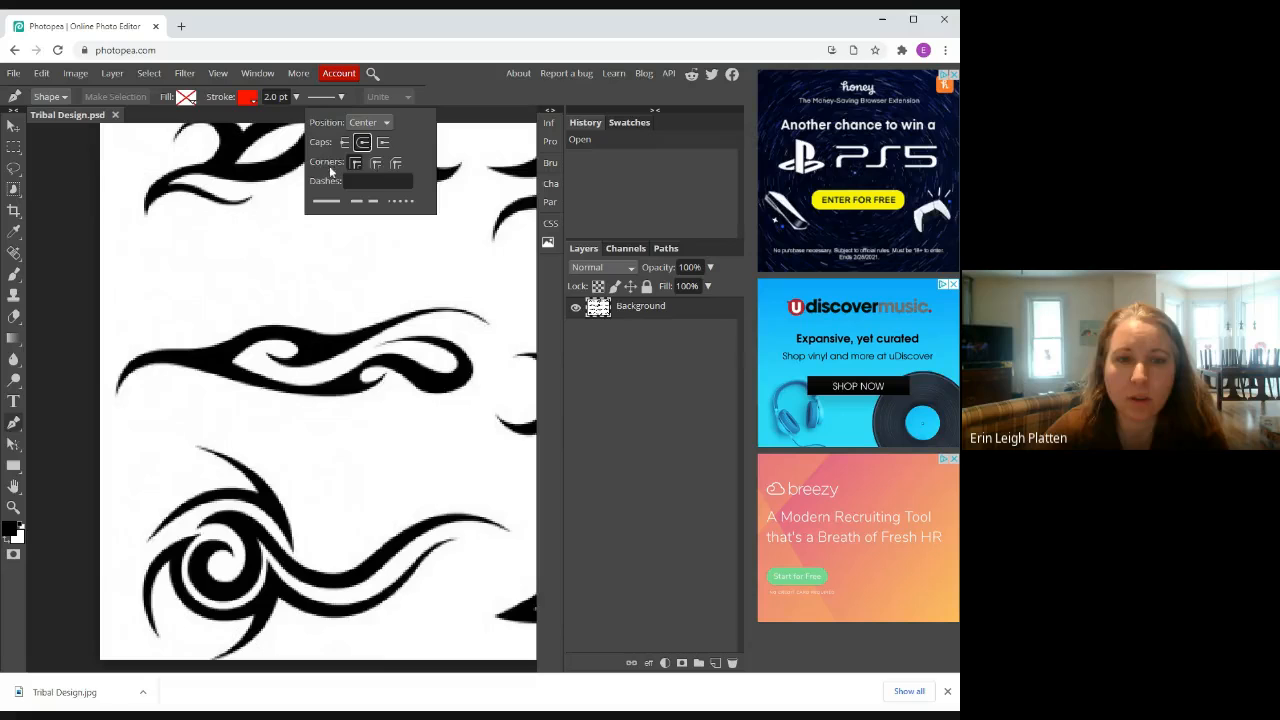
pyautogui.click(375, 163)
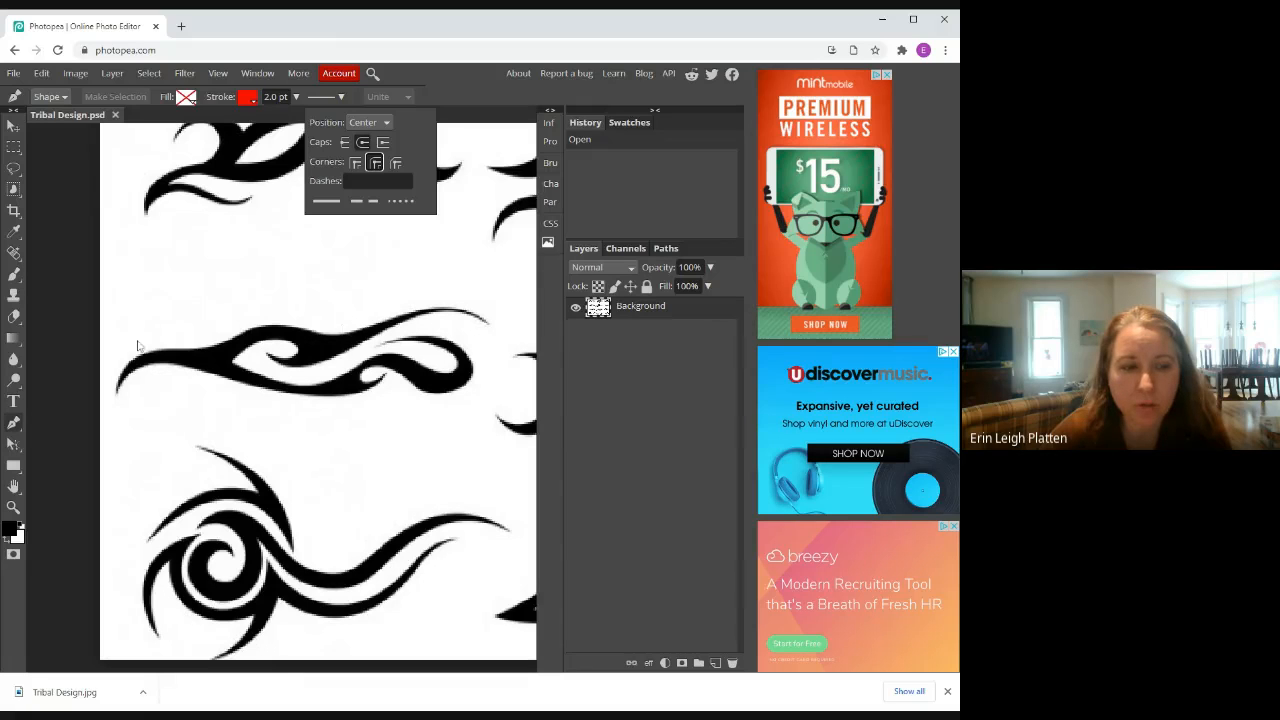
pyautogui.moveTo(505, 320)
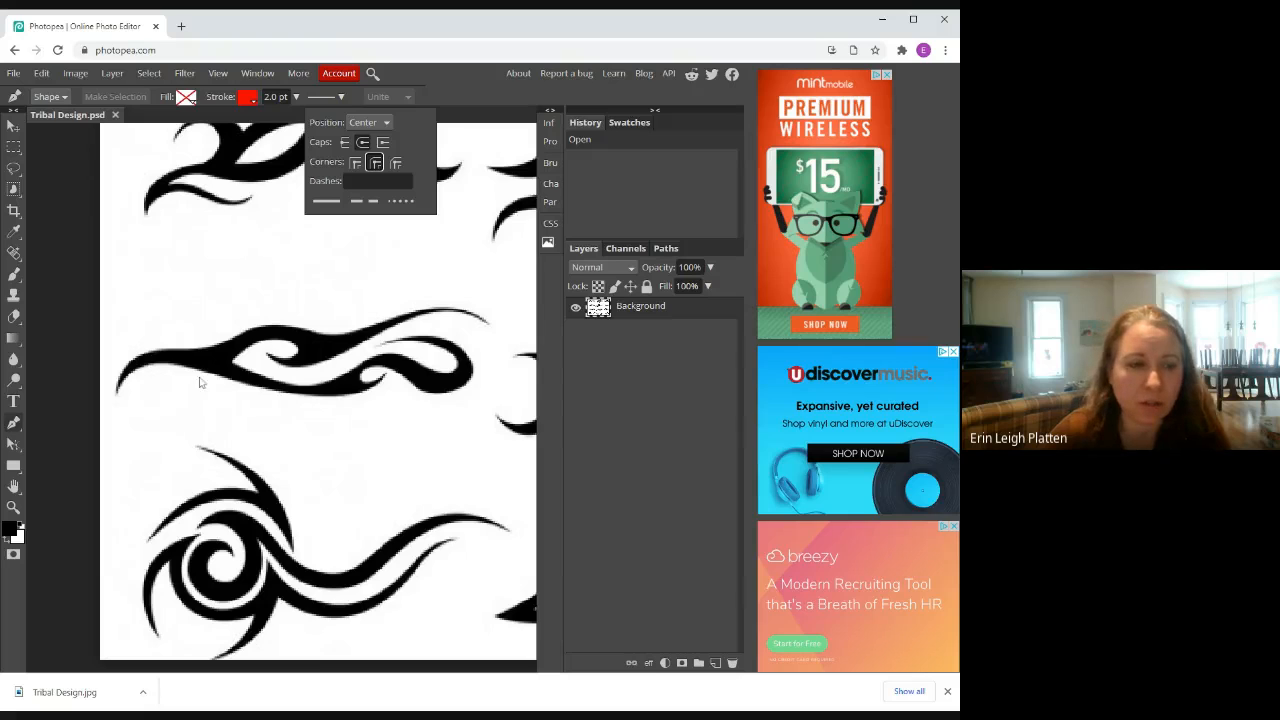
pyautogui.moveTo(138, 328)
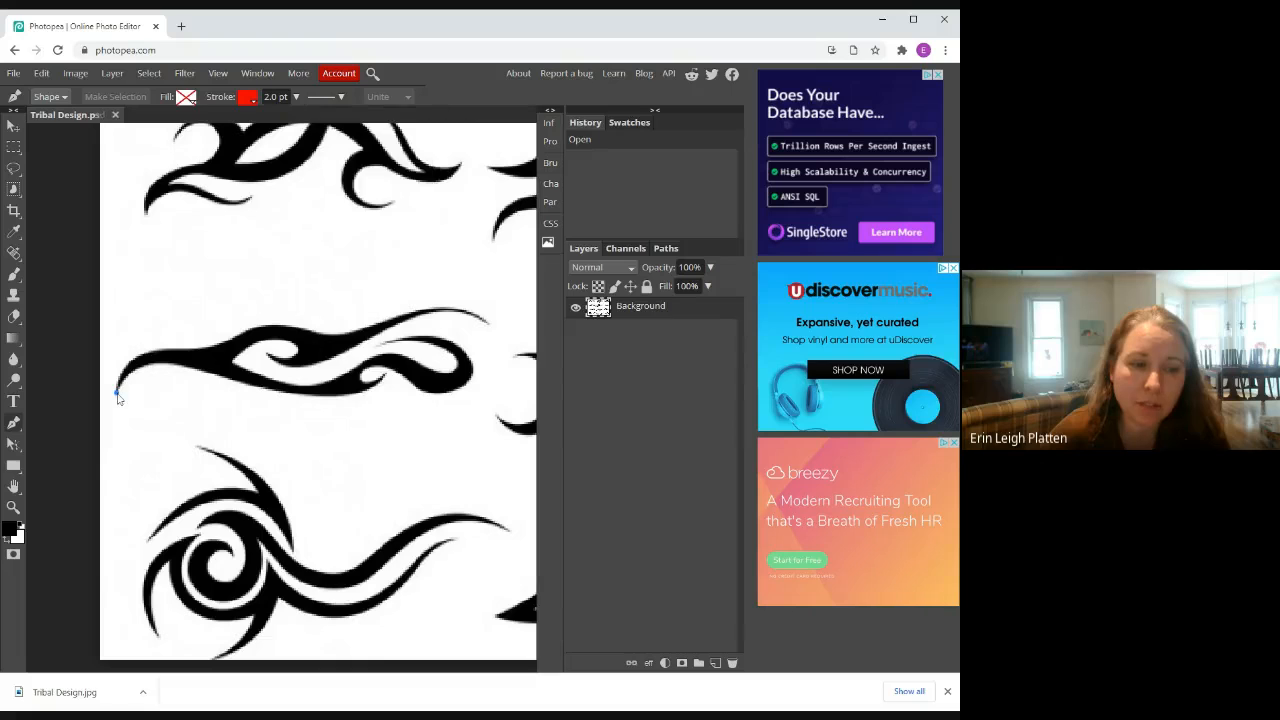
# Place the first Pen anchor at the middle swirl's left tip, creating Shape 1.
pyautogui.click(117, 393)
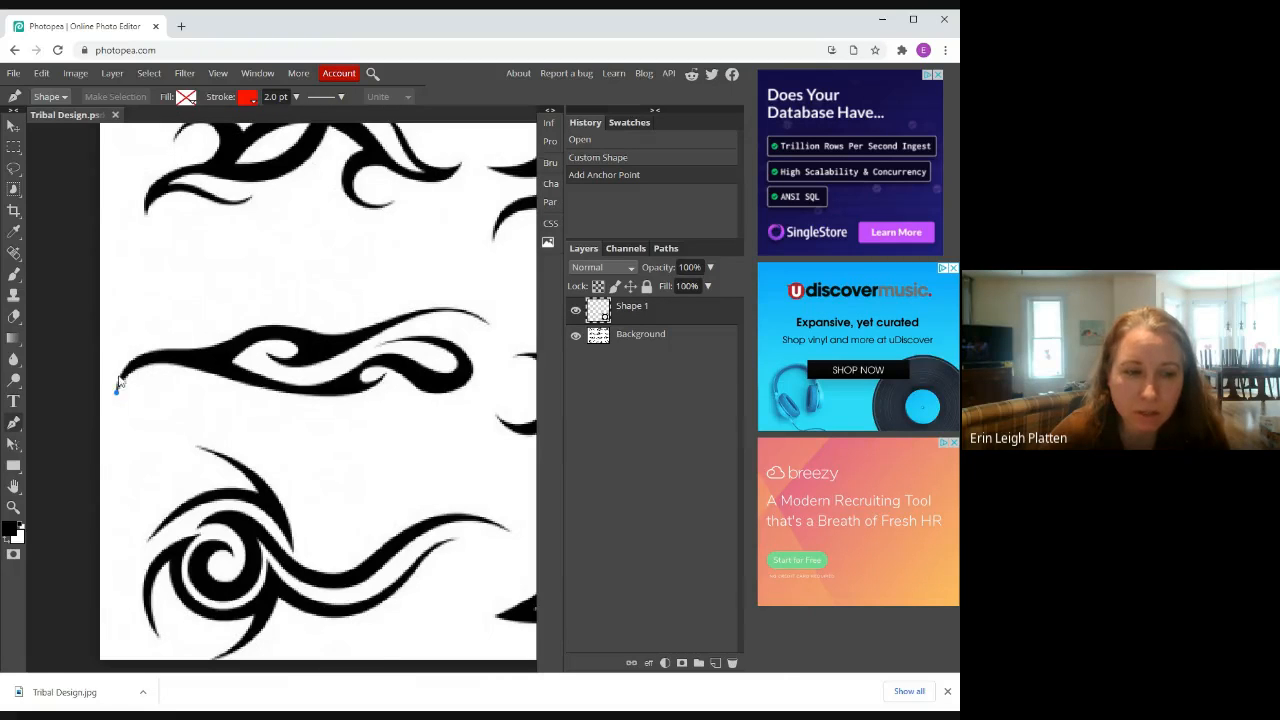
pyautogui.moveTo(140, 363)
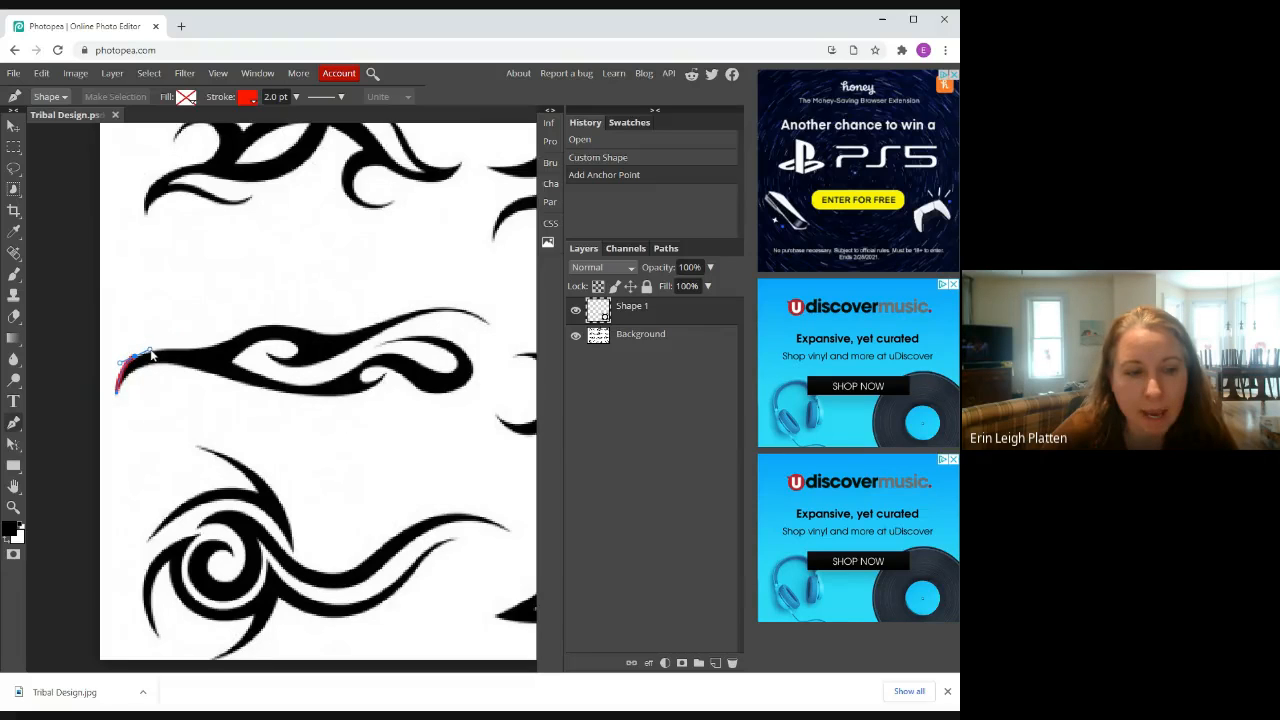
# Add Pen anchors along the middle swirl's top edge toward its right end.
pyautogui.click(140, 355)
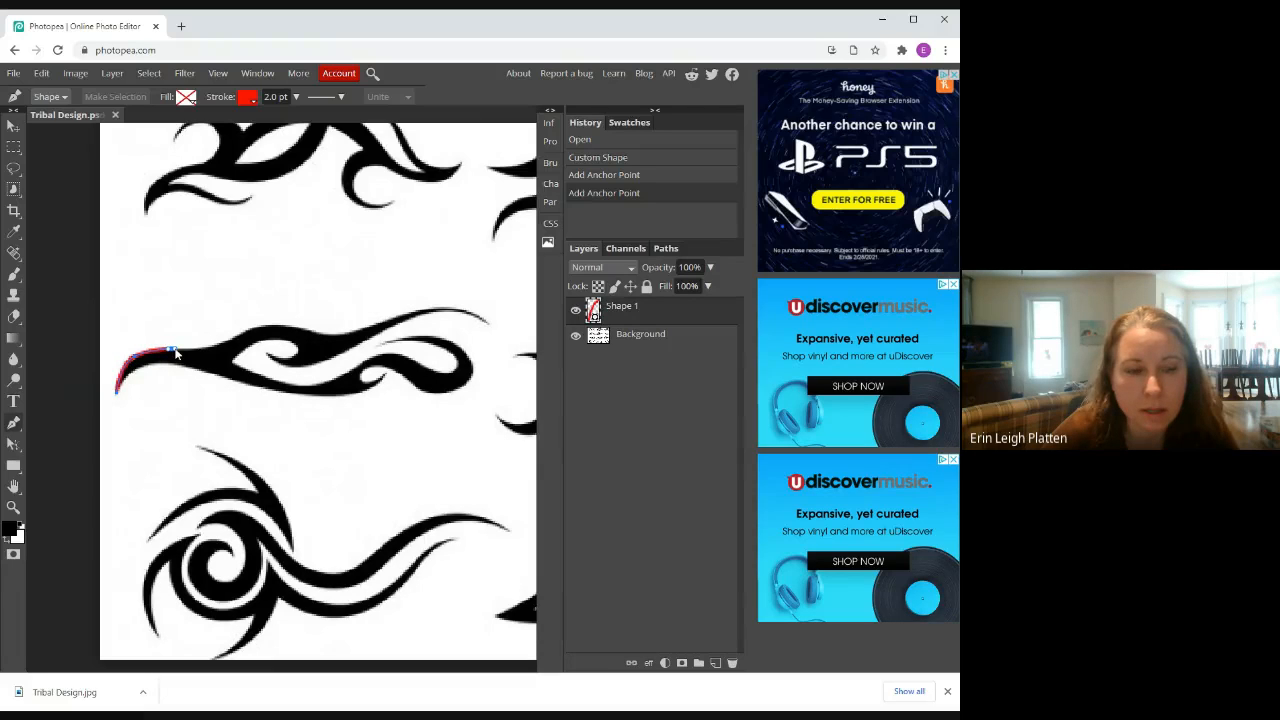
pyautogui.click(170, 350)
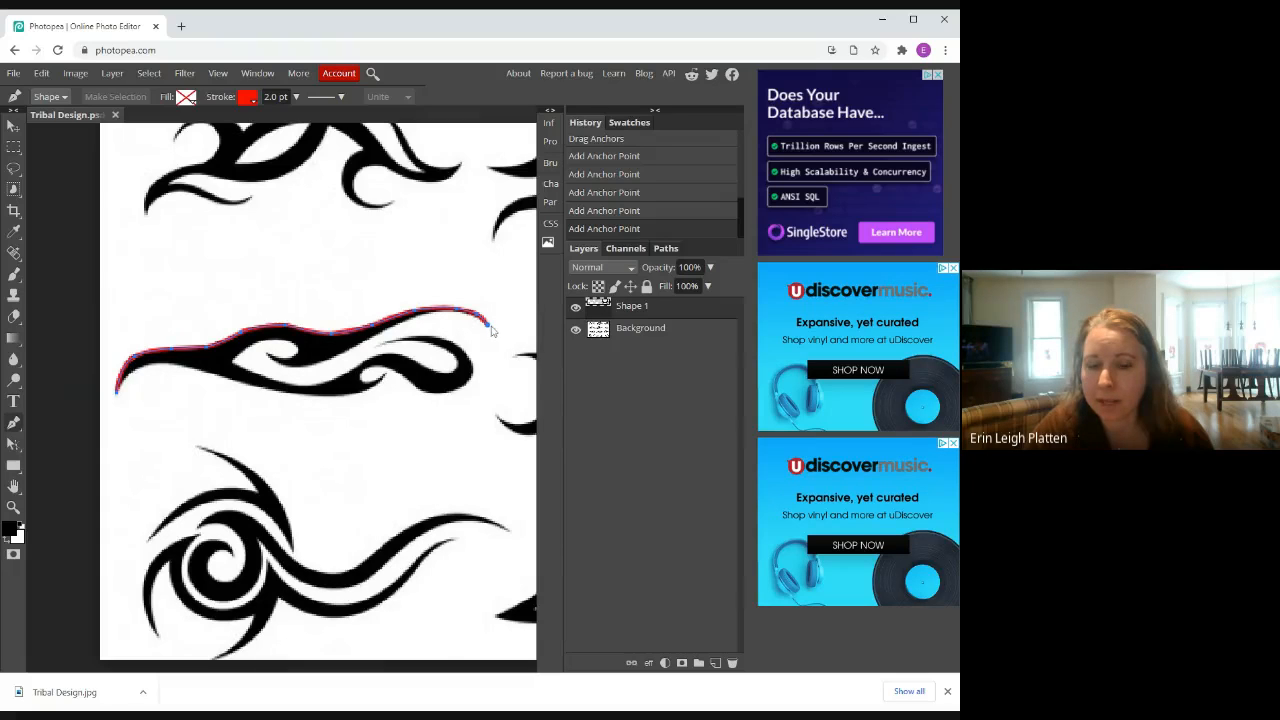
pyautogui.moveTo(503, 327)
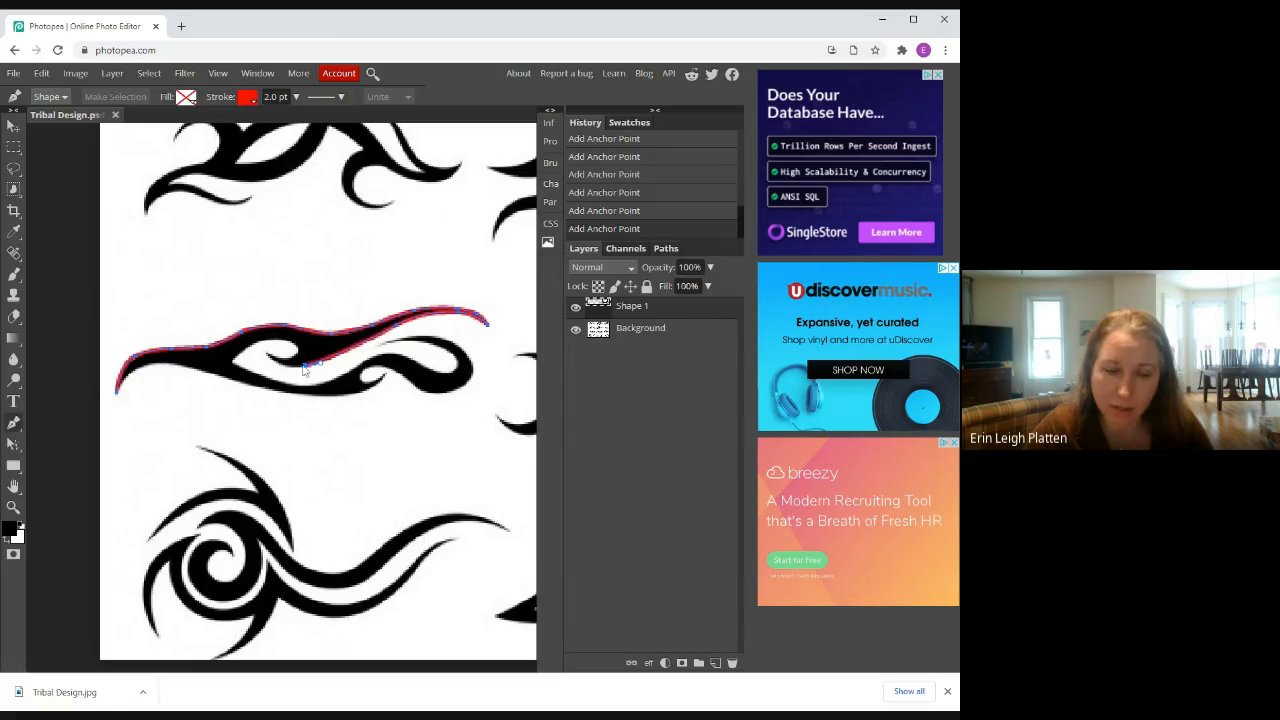
# Add anchors doubling back along the swirl's inner curl toward the right lobe.
pyautogui.click(303, 367)
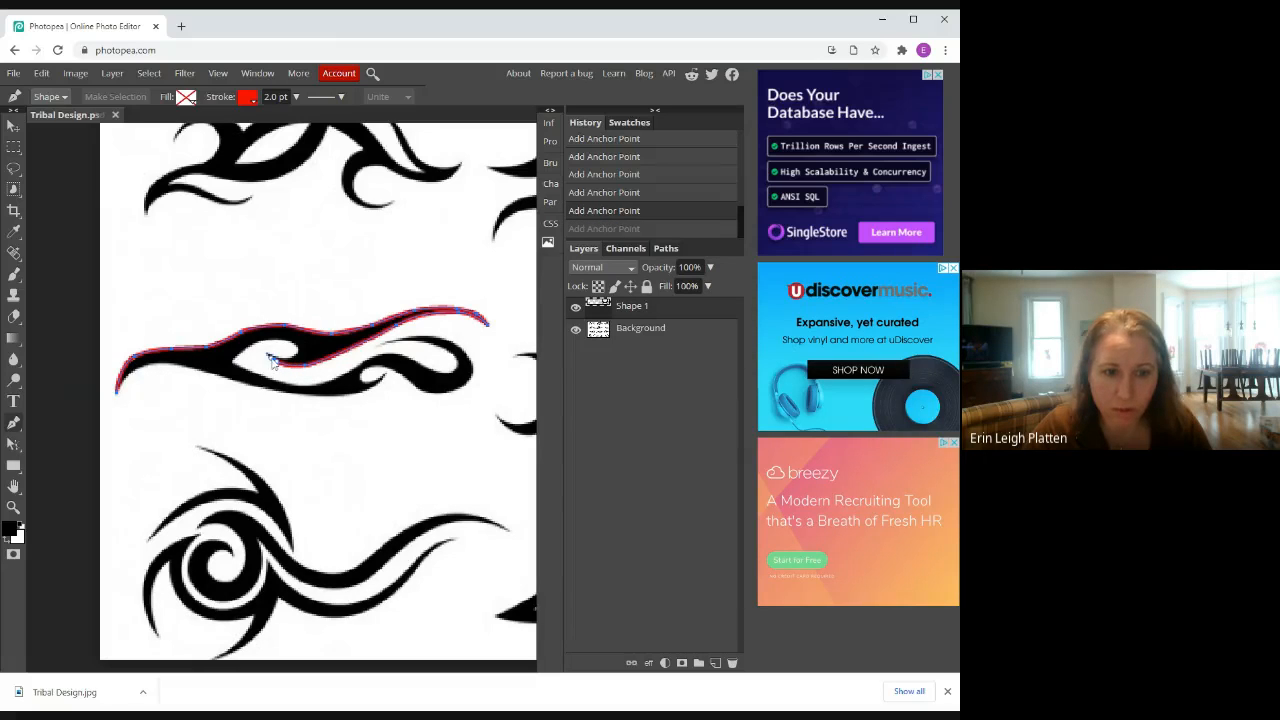
pyautogui.click(275, 362)
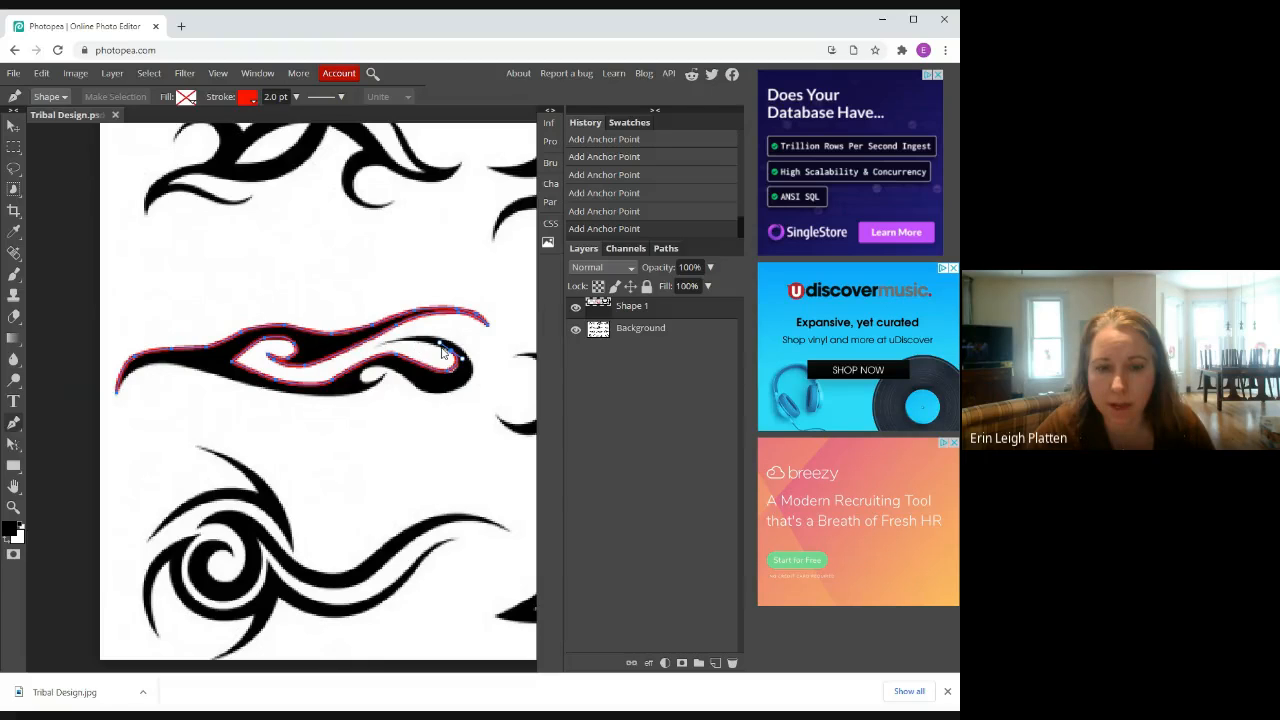
pyautogui.moveTo(430, 347)
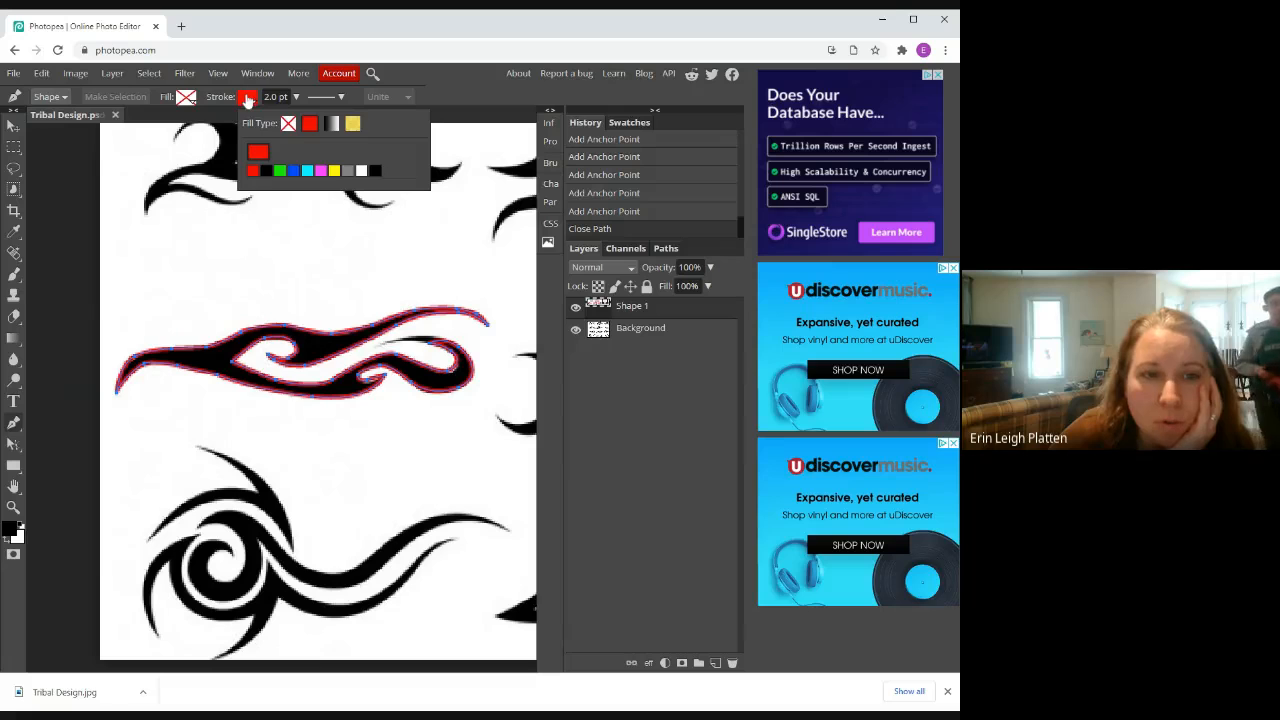
# Set the closed swirl shape's stroke to none.
pyautogui.click(288, 123)
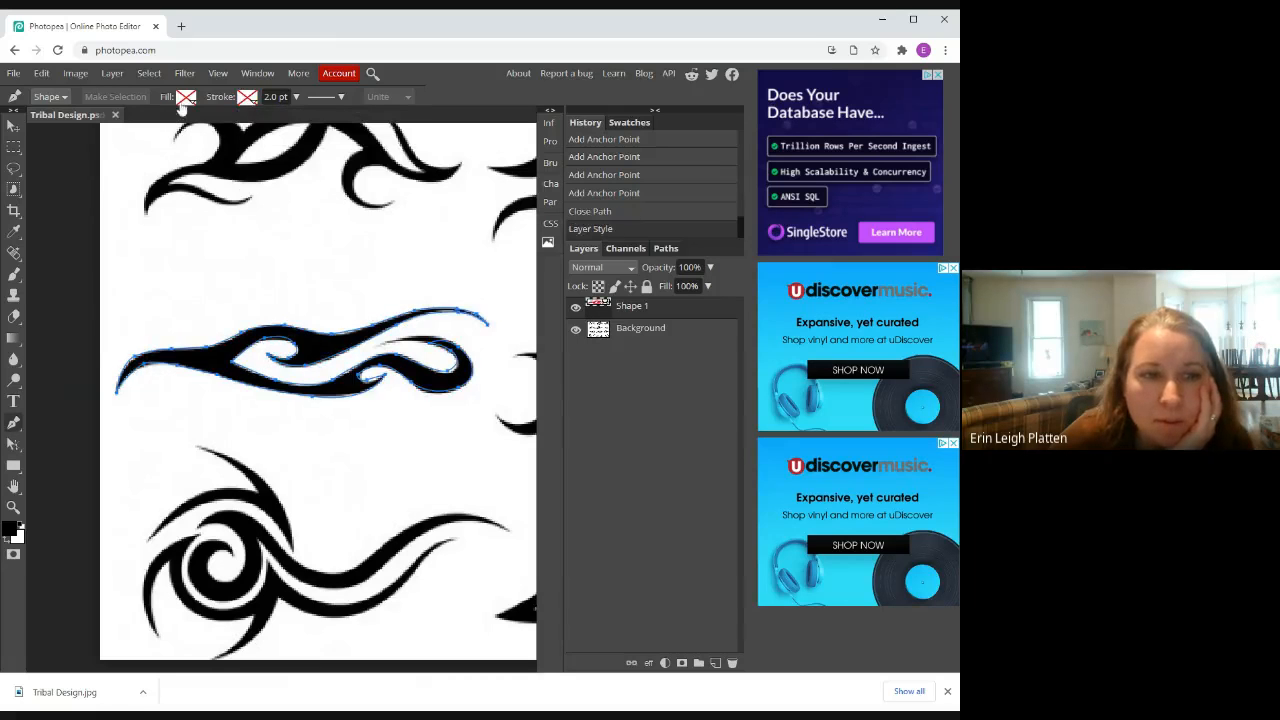